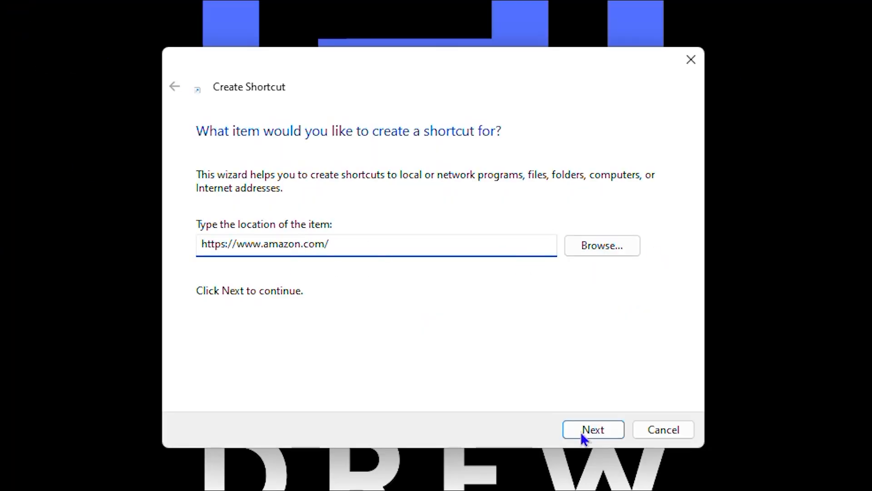
Finish the amazon.com shortcut wizard, keeping the default New Internet Shortcut name.
{"action": "left_click", "coordinate": [592, 429]}
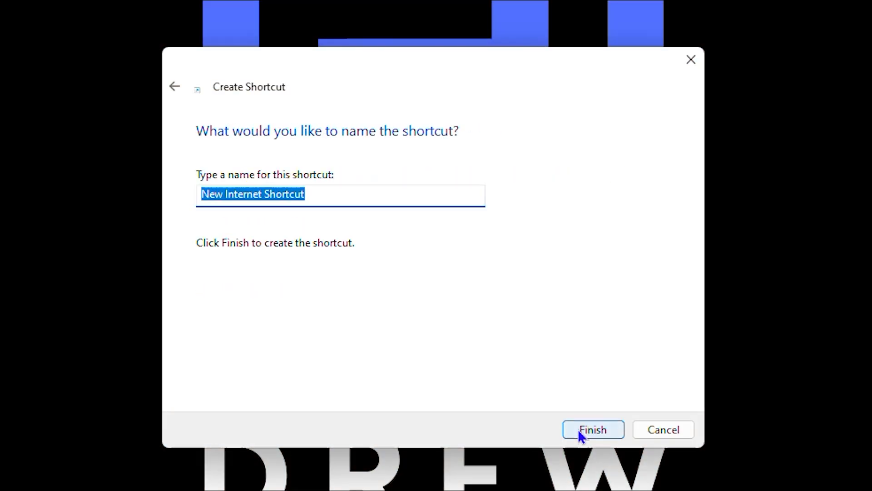
{"action": "left_click", "coordinate": [592, 429]}
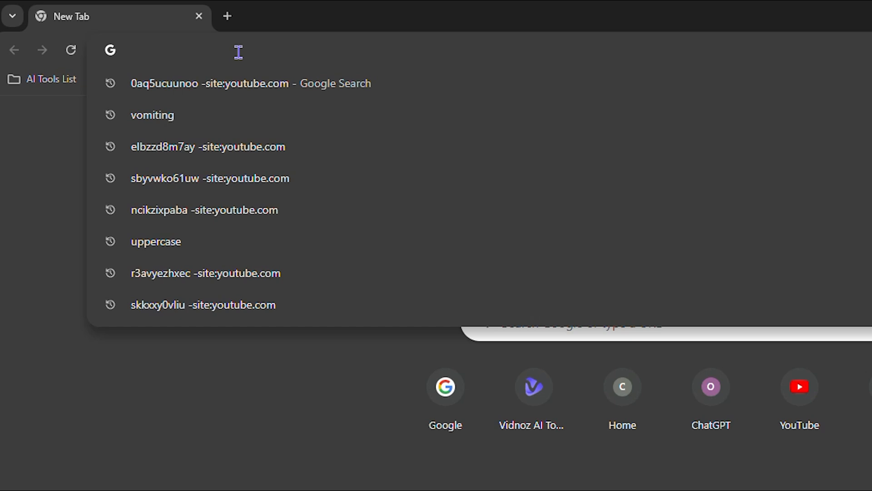
Enter amazon.de in the new Chrome tab's address bar.
{"action": "type", "text": "amazon.de"}
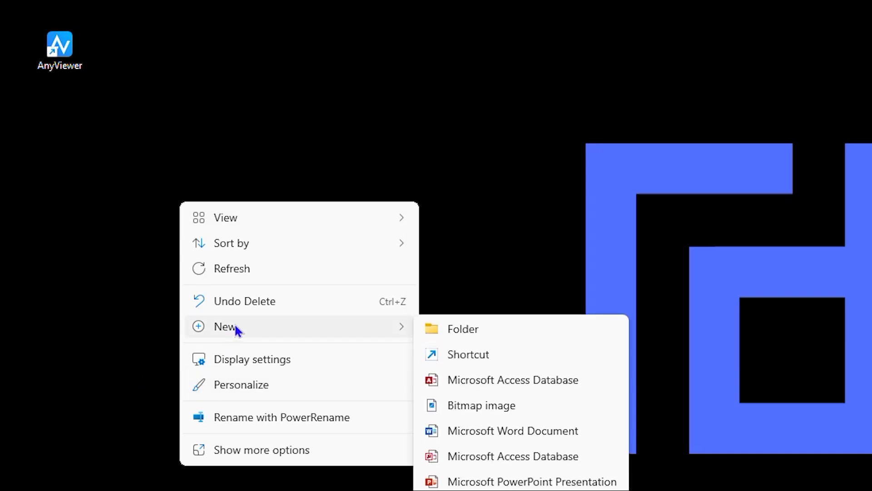
{"action": "mouse_move", "coordinate": [474, 362]}
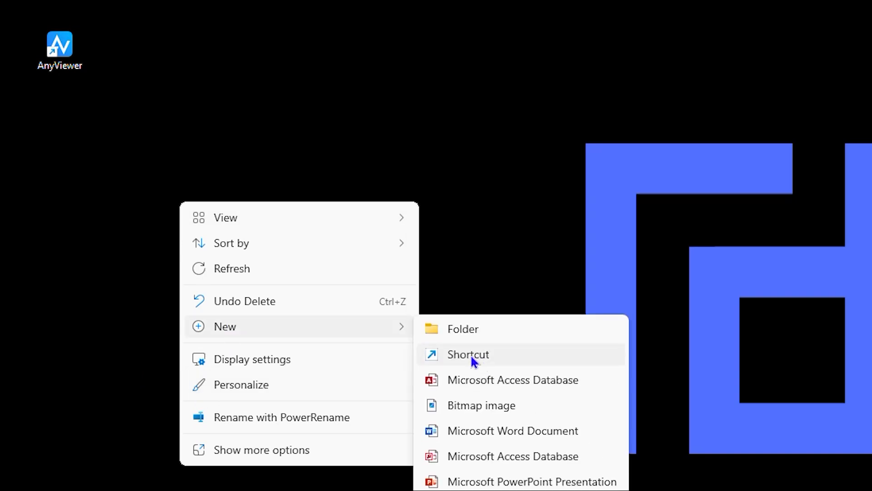
{"action": "left_click", "coordinate": [468, 354]}
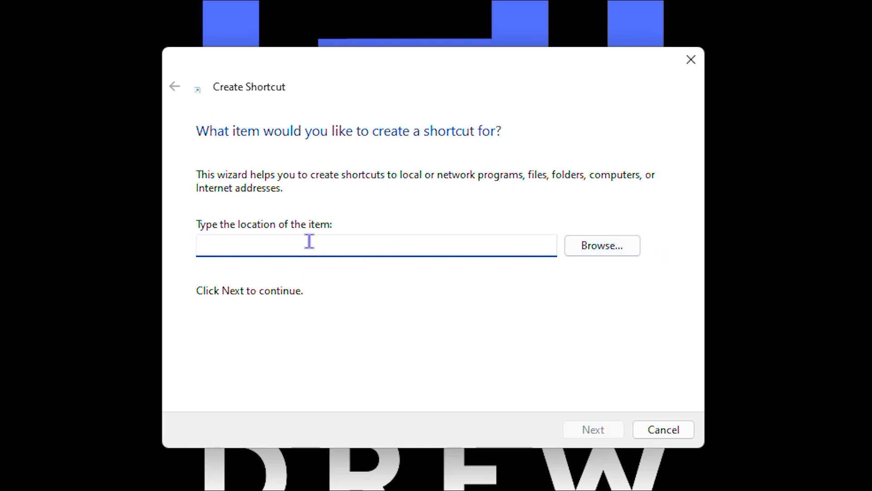
{"action": "left_click", "coordinate": [375, 245]}
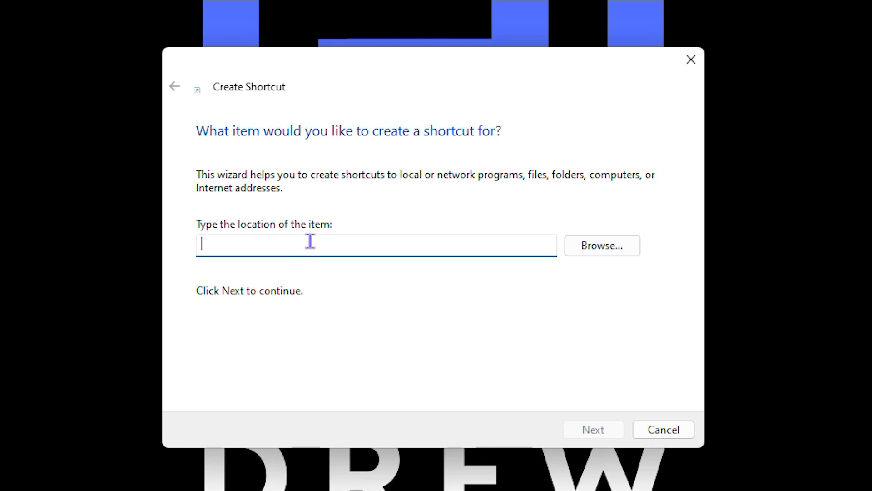
{"action": "type", "text": "https://www.amazon.com/"}
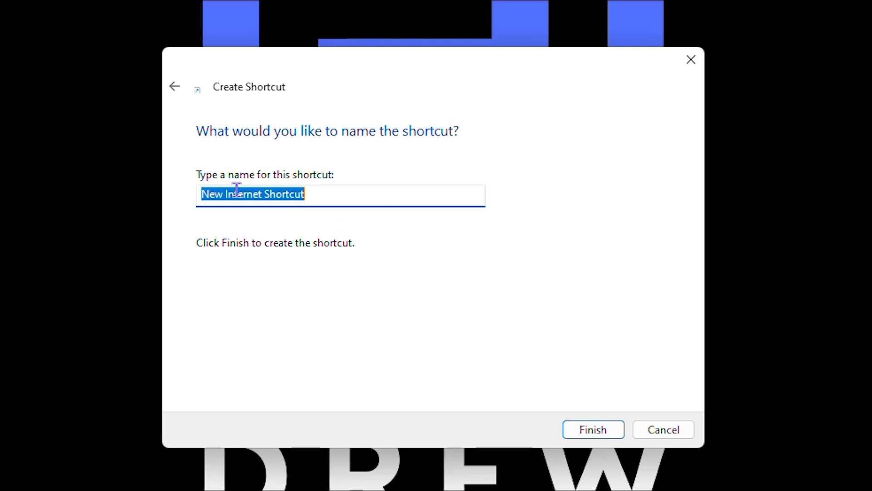
Name the shortcut 'Amazon' and finish the wizard.
{"action": "type", "text": "A"}
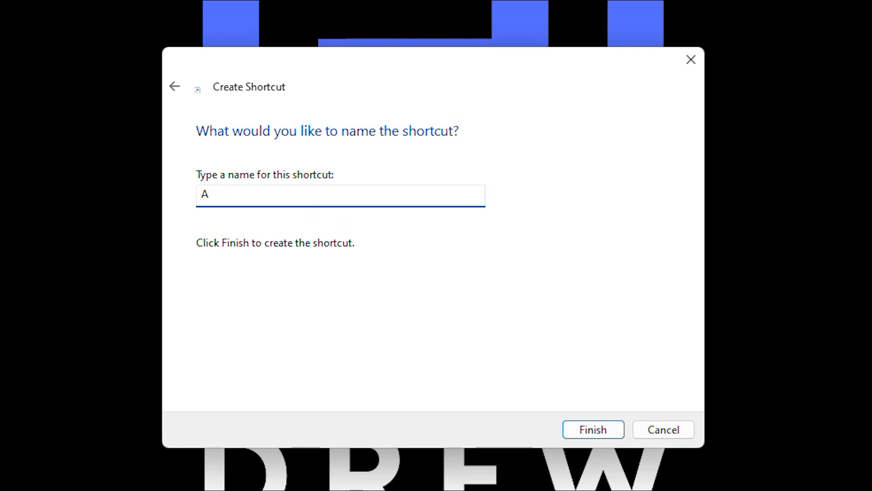
{"action": "type", "text": "mazon"}
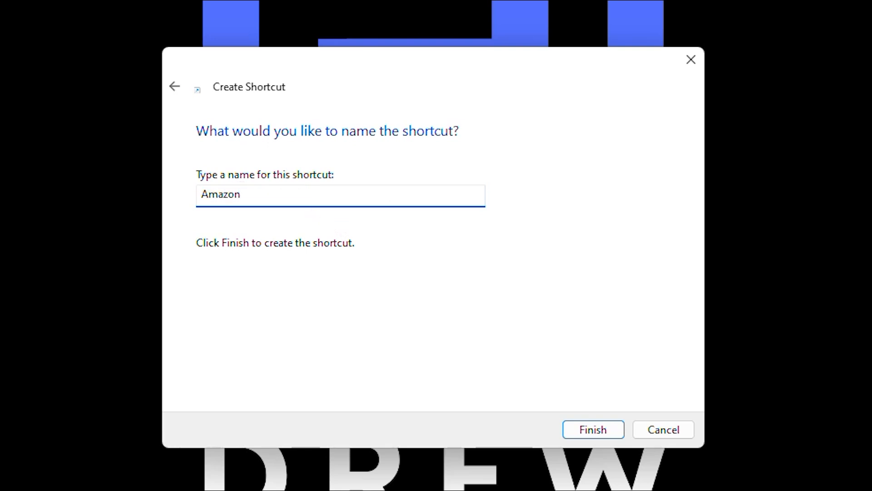
{"action": "left_click", "coordinate": [592, 429]}
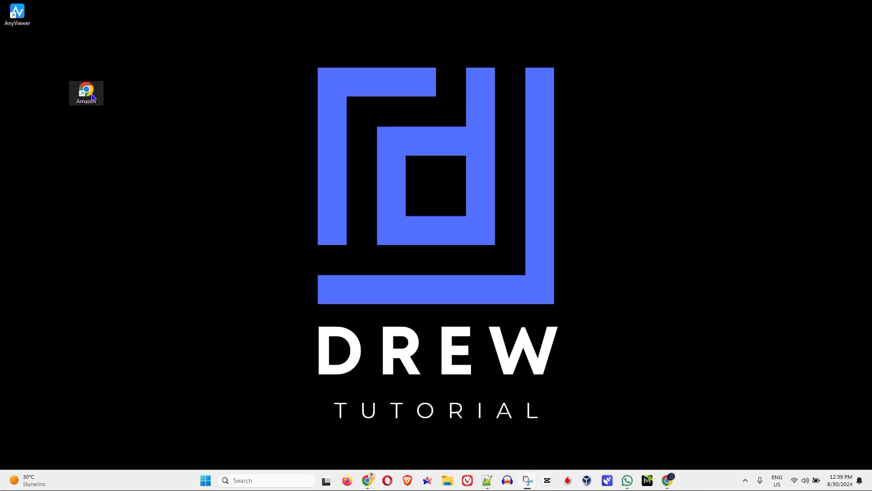